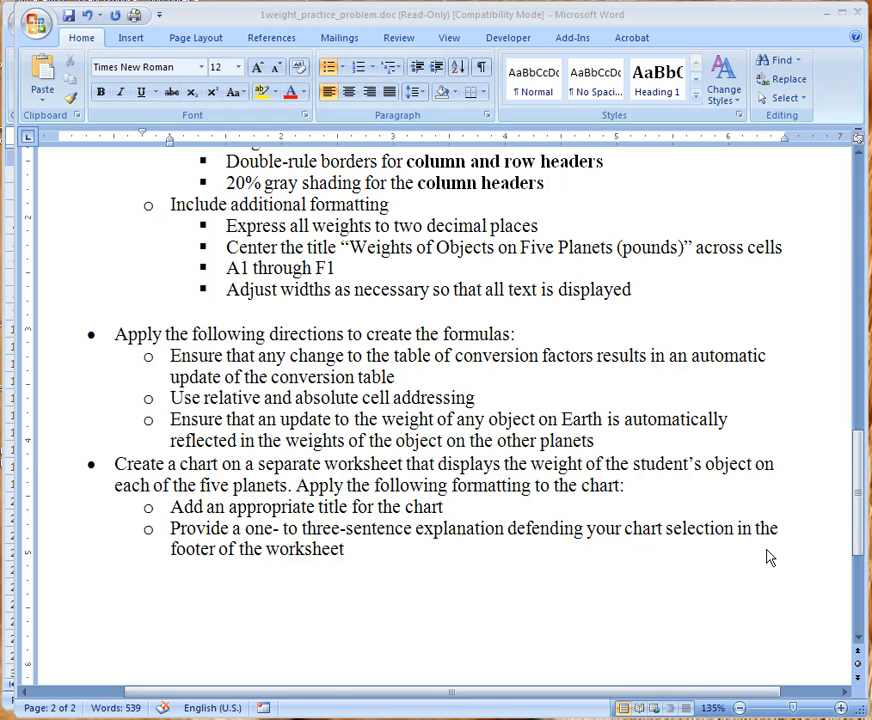
{"action": "mouse_move", "coordinate": [858, 524]}
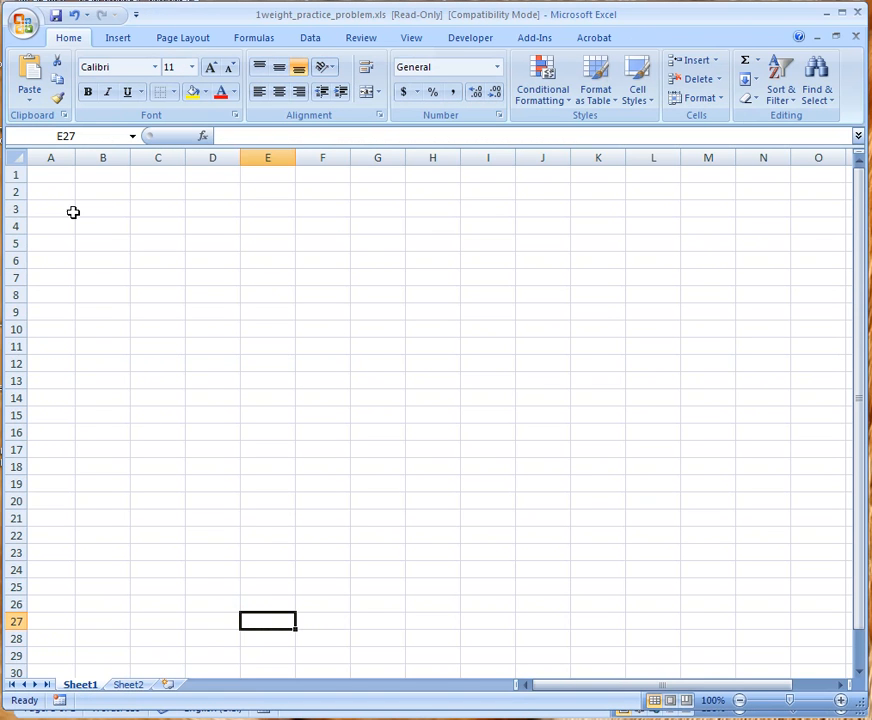
{"action": "mouse_move", "coordinate": [391, 661]}
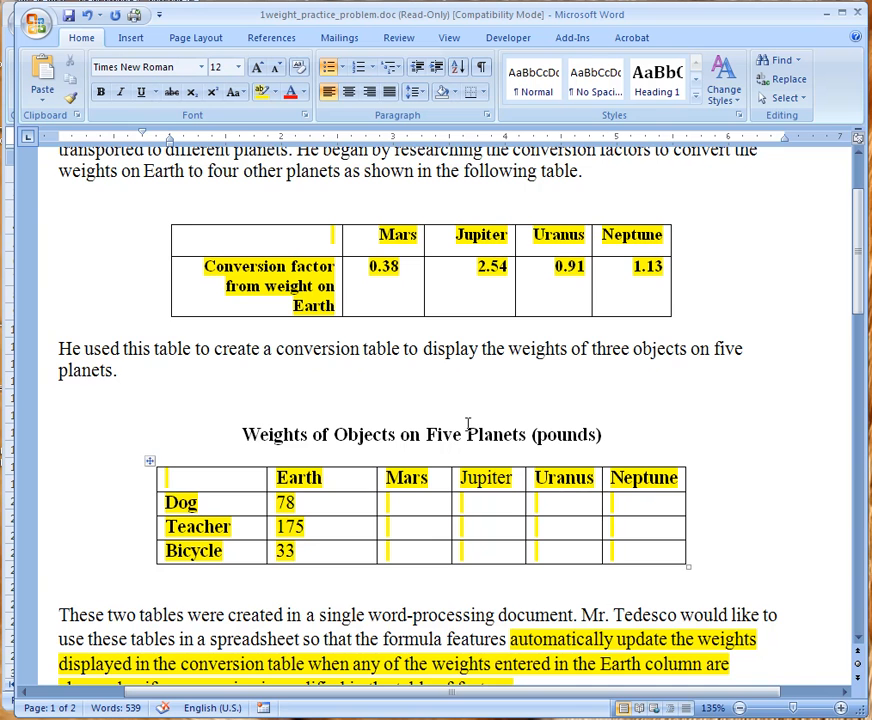
Step: Copy the Word conversion factor table (Mars, Jupiter, Uranus, Neptune) and paste it at H14
{"action": "scroll", "scroll_direction": "up", "scroll_amount": 3}
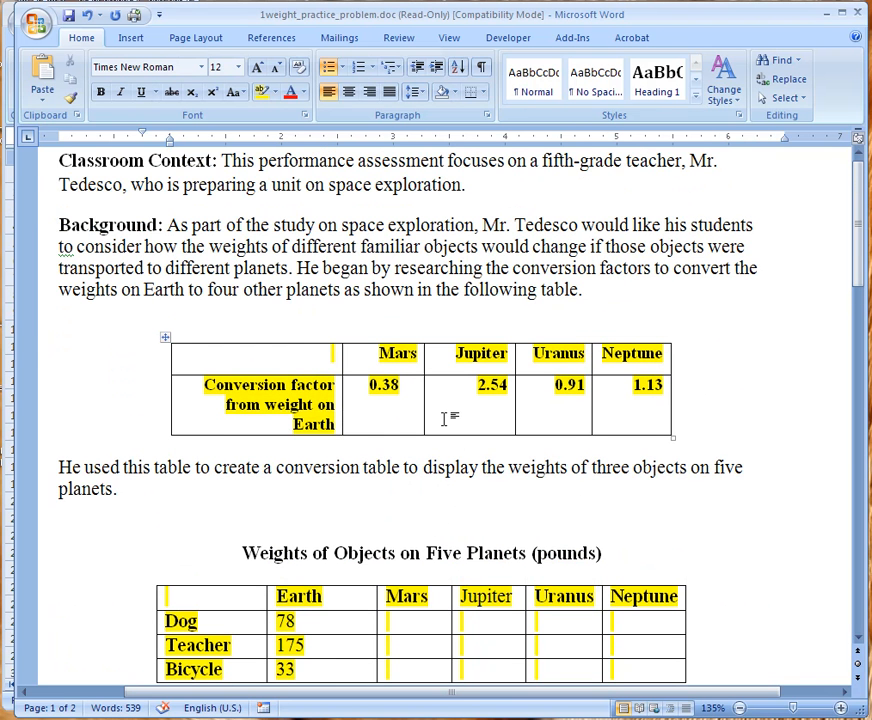
{"action": "mouse_move", "coordinate": [181, 339]}
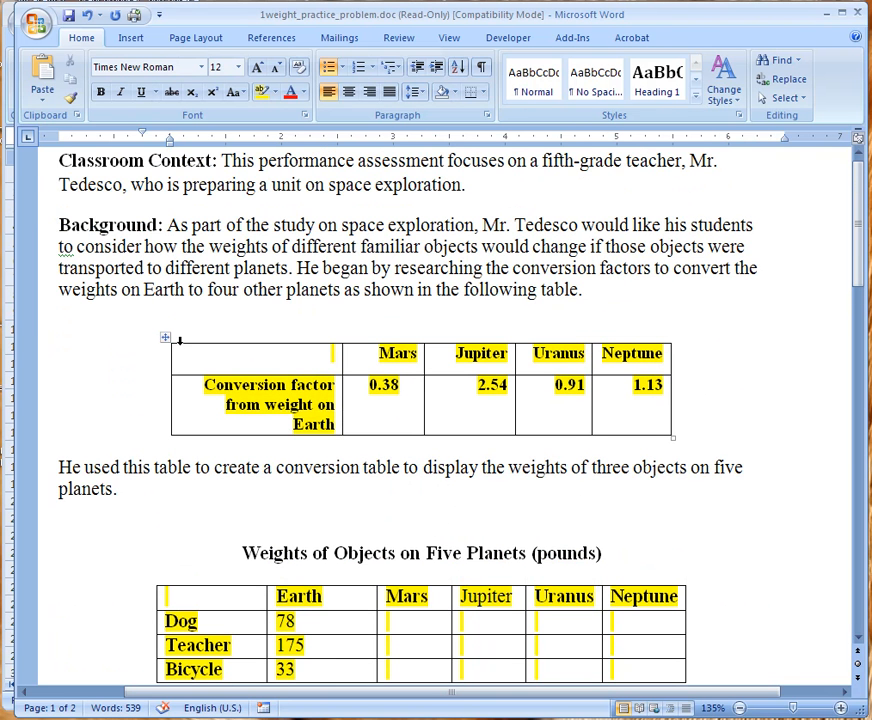
{"action": "right_click", "coordinate": [165, 339]}
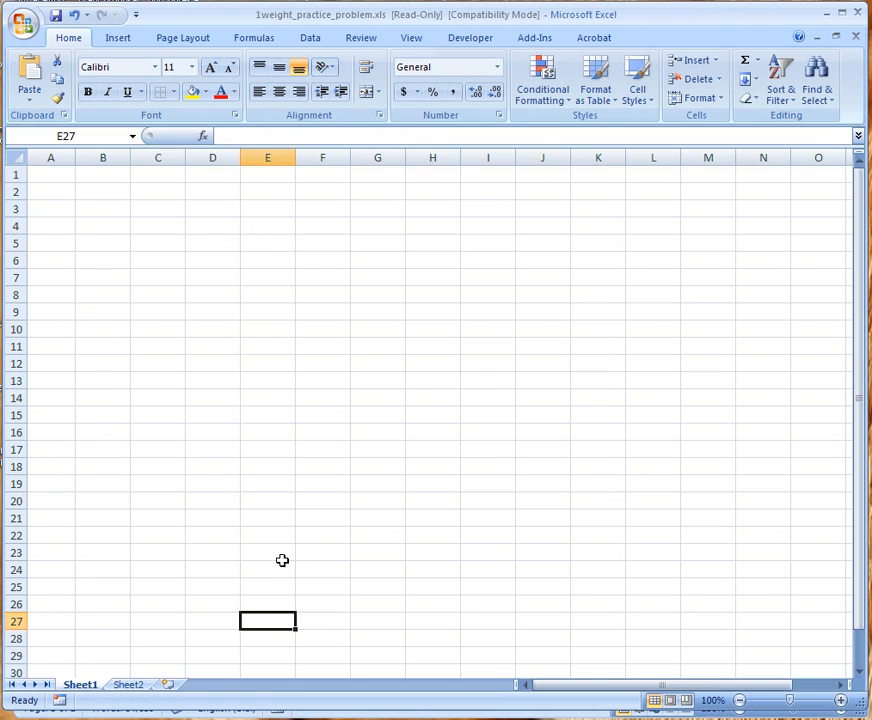
{"action": "right_click", "coordinate": [432, 398]}
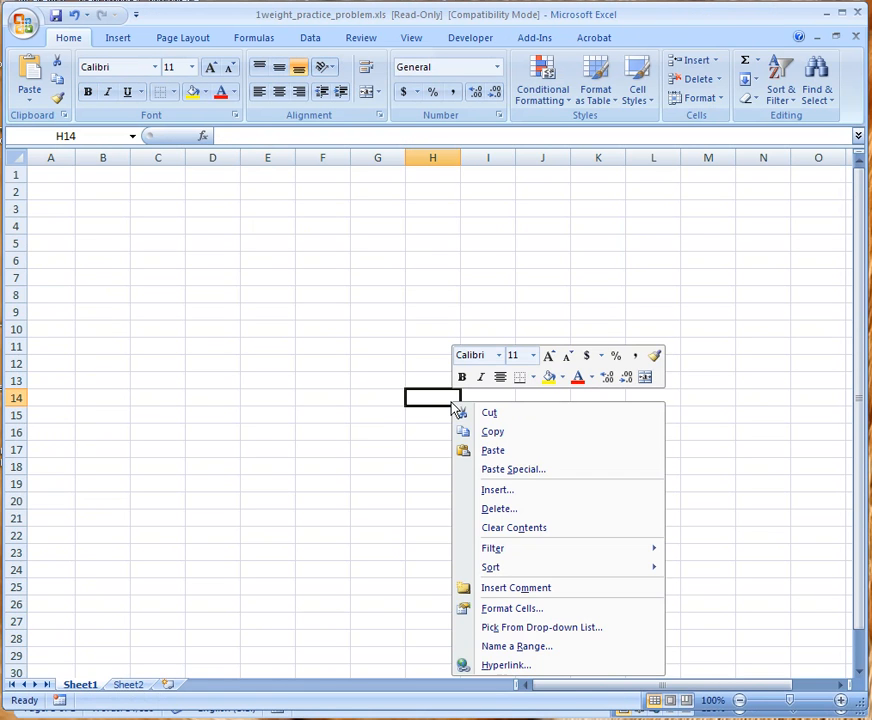
{"action": "left_click", "coordinate": [492, 450]}
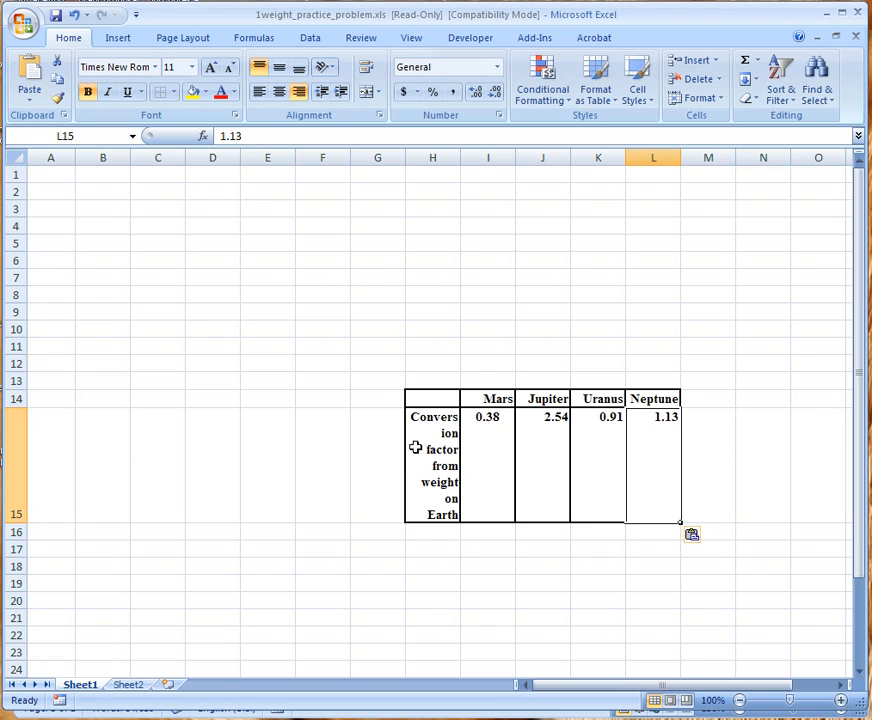
{"action": "mouse_move", "coordinate": [400, 419]}
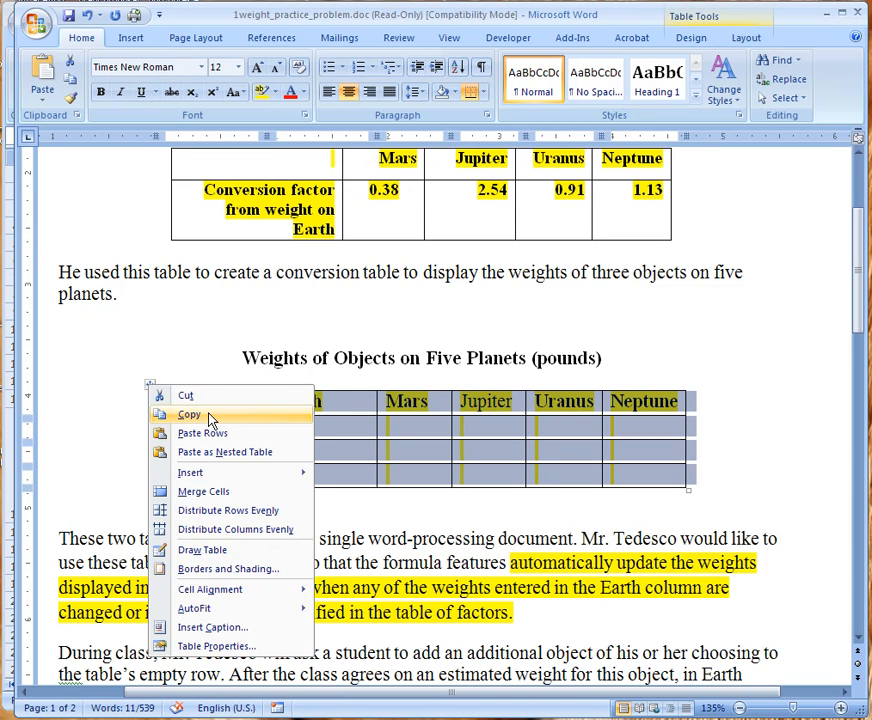
{"action": "left_click", "coordinate": [190, 414]}
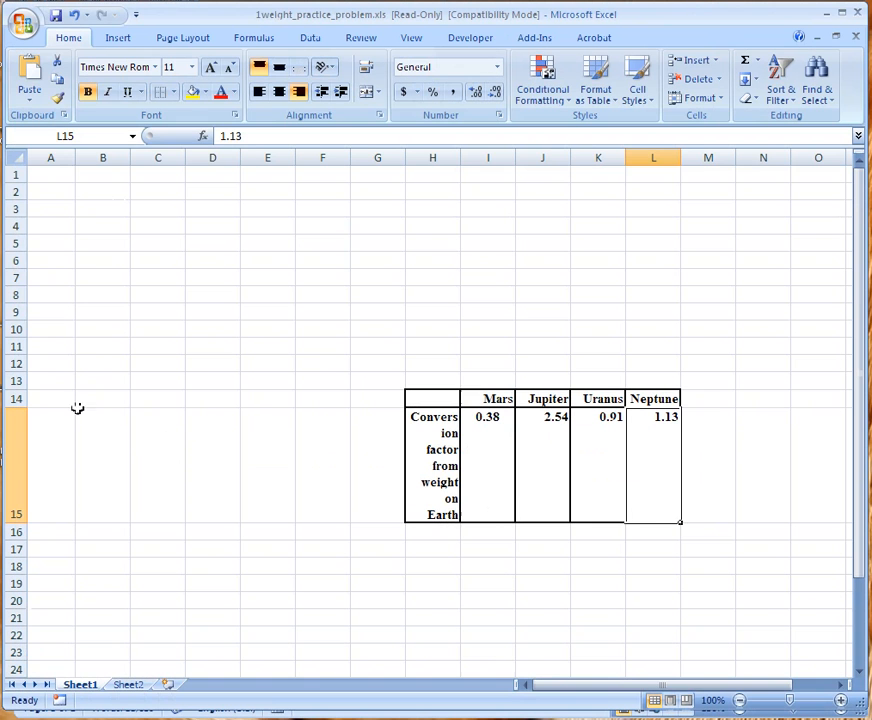
{"action": "right_click", "coordinate": [50, 174]}
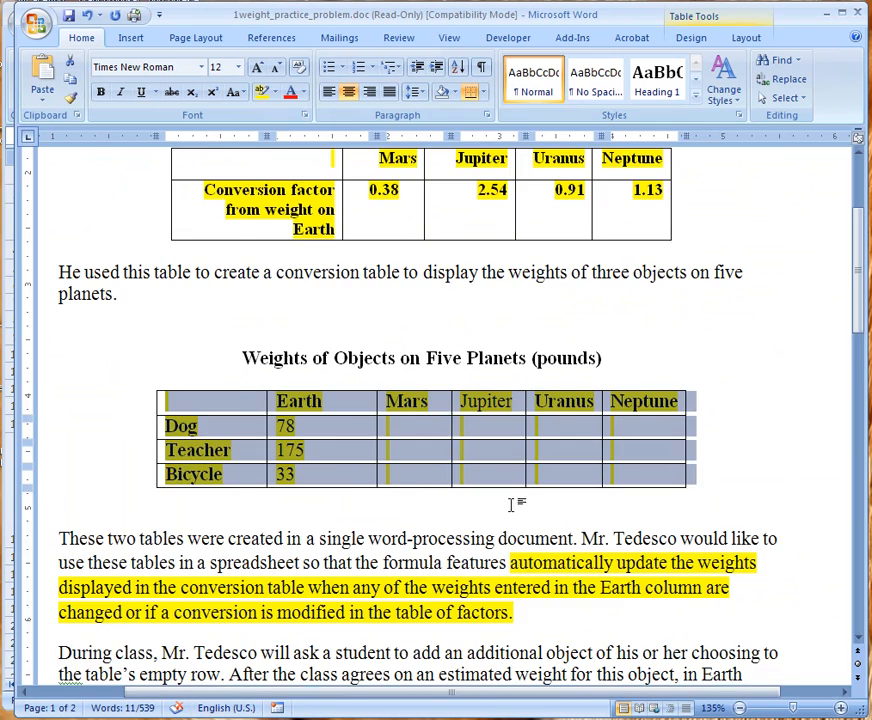
Step: Scroll Word down to the Task section's formatting bullets for headers, borders and shading
{"action": "scroll", "scroll_direction": "down", "scroll_amount": 3}
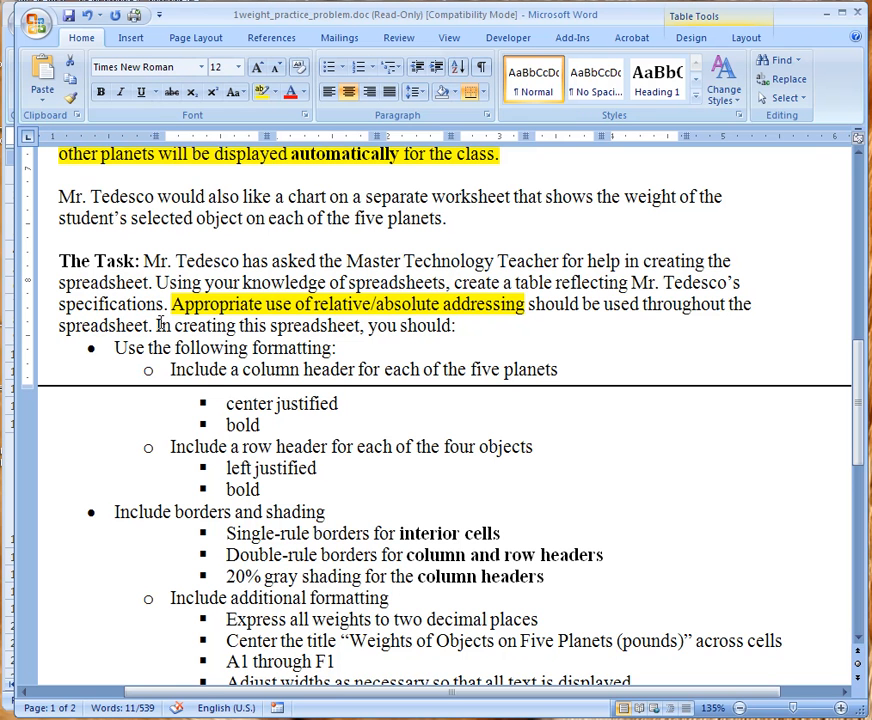
{"action": "mouse_move", "coordinate": [162, 322]}
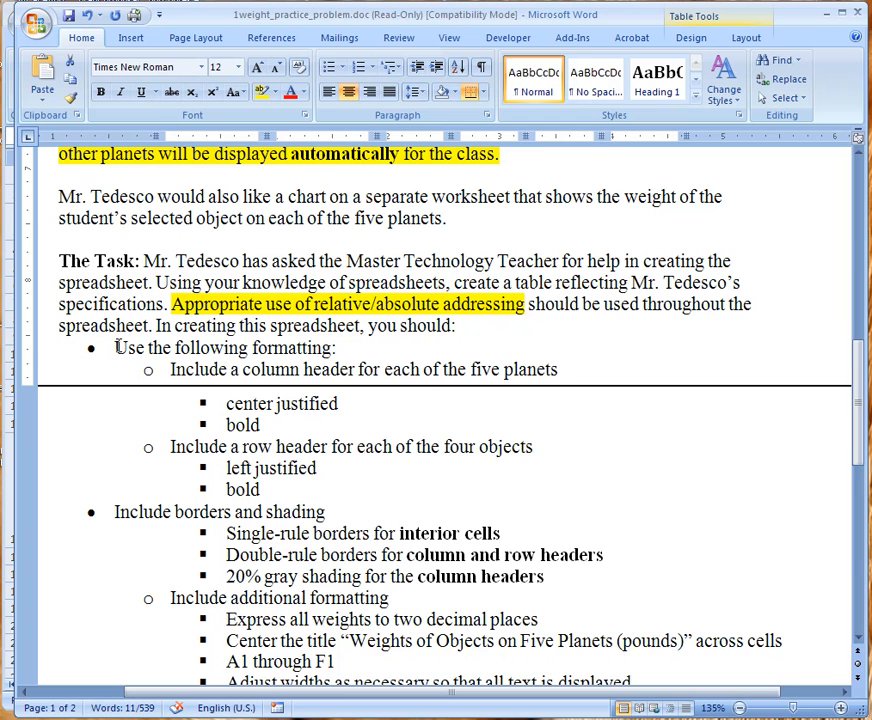
{"action": "mouse_move", "coordinate": [391, 372]}
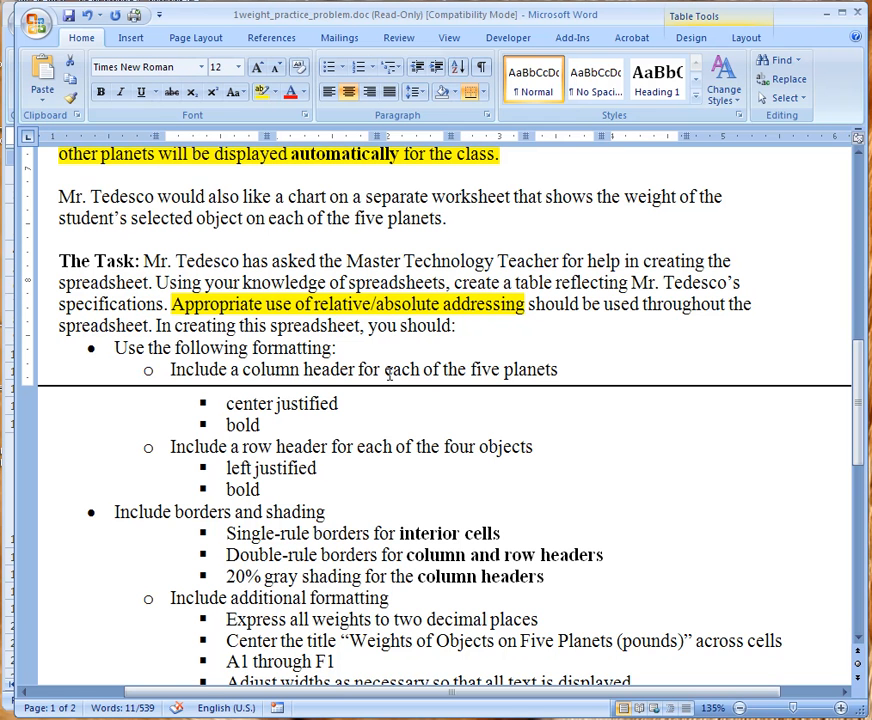
{"action": "mouse_move", "coordinate": [10, 690]}
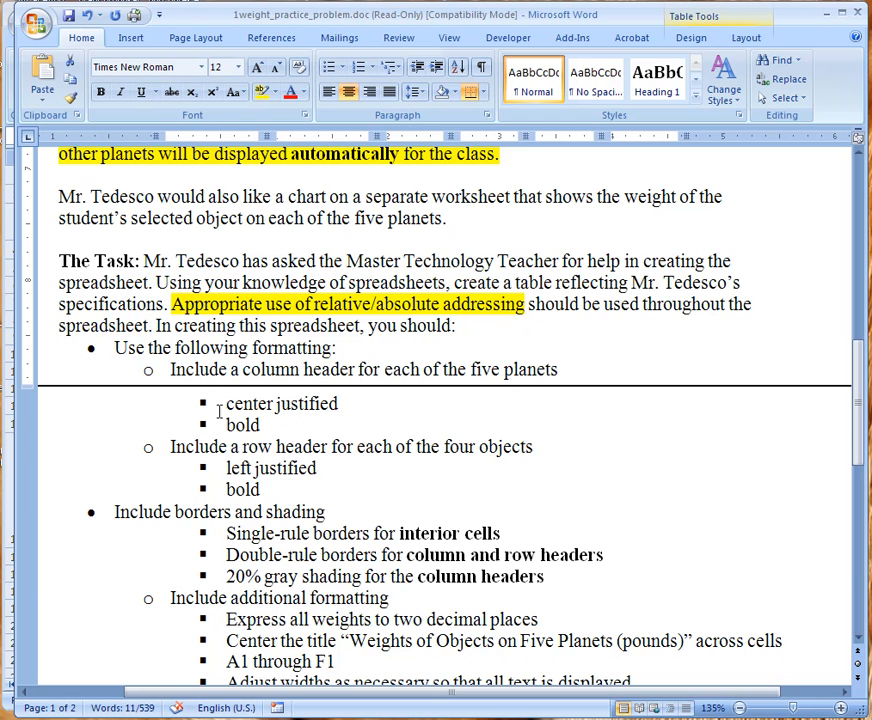
{"action": "mouse_move", "coordinate": [10, 695]}
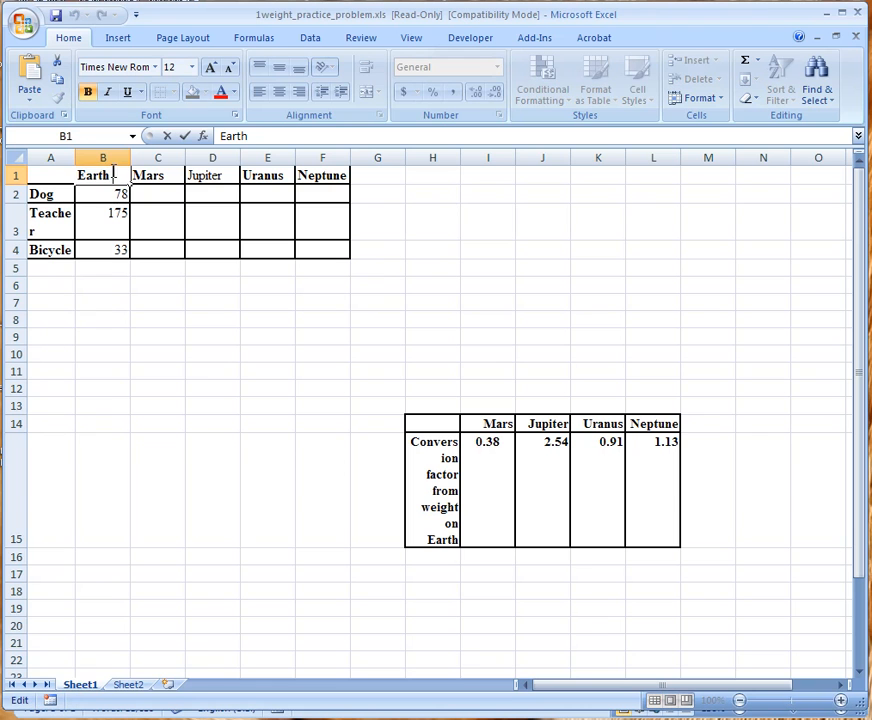
Step: Paste the weights table at A1 and select the Jupiter header for centering
{"action": "right_click", "coordinate": [94, 174]}
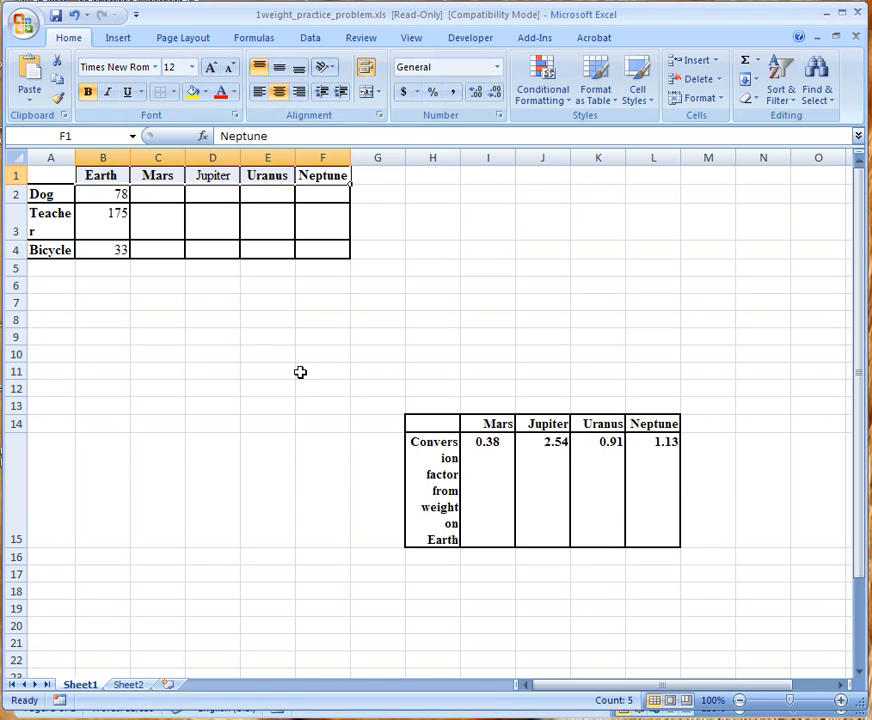
{"action": "mouse_move", "coordinate": [212, 175]}
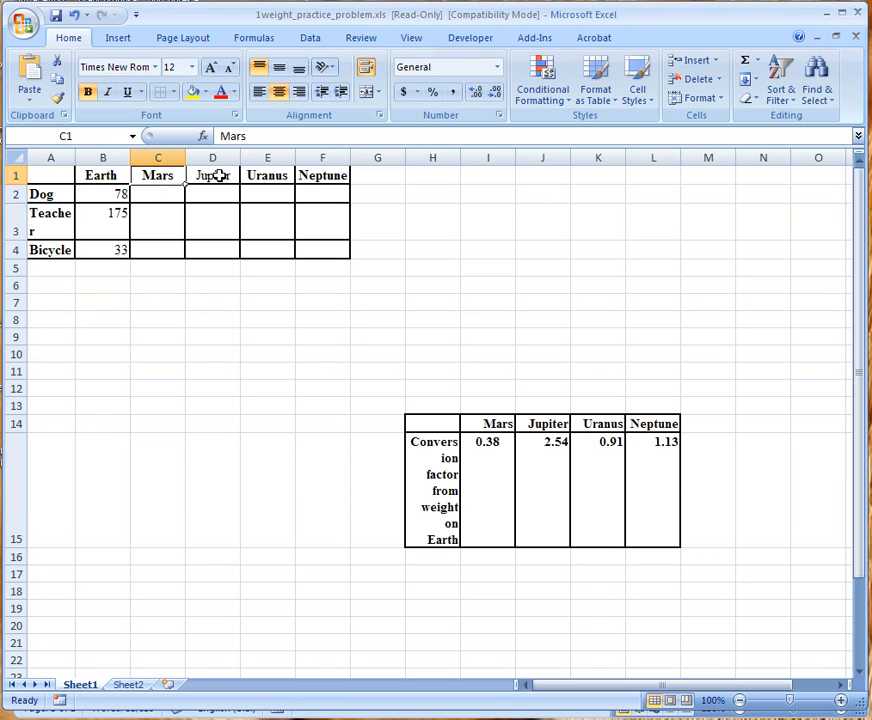
{"action": "left_click", "coordinate": [212, 175]}
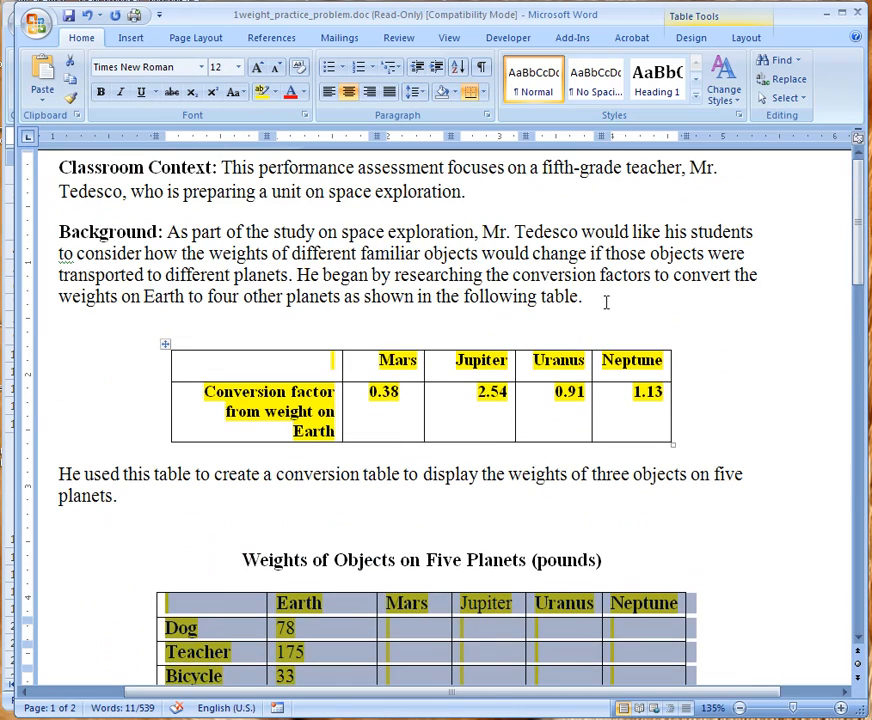
Step: Scroll Word down to the Weights of Objects on Five Planets table
{"action": "scroll", "scroll_direction": "down", "scroll_amount": 3}
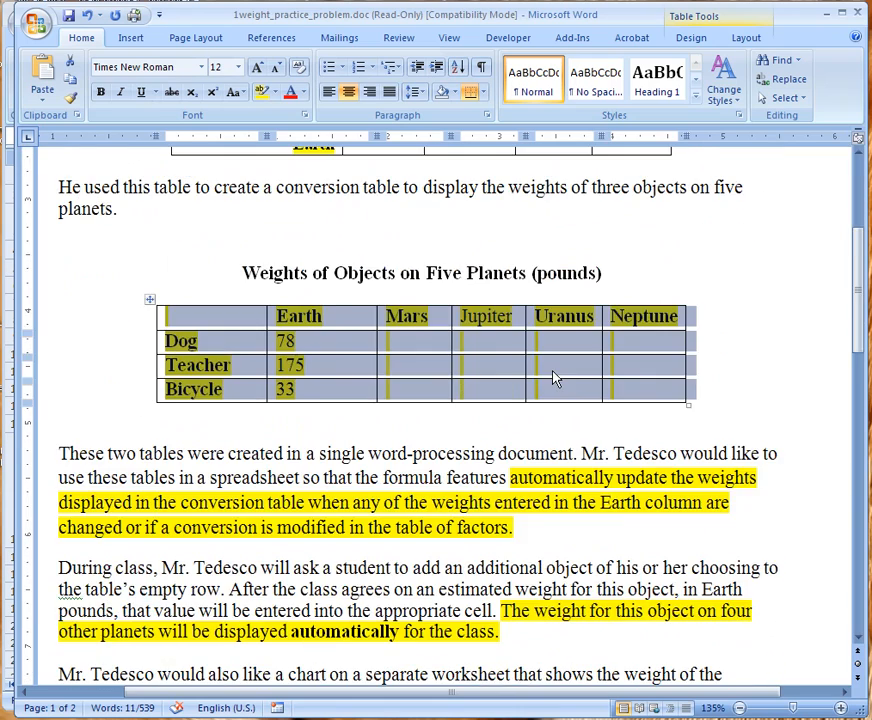
{"action": "scroll", "scroll_direction": "down", "scroll_amount": 3}
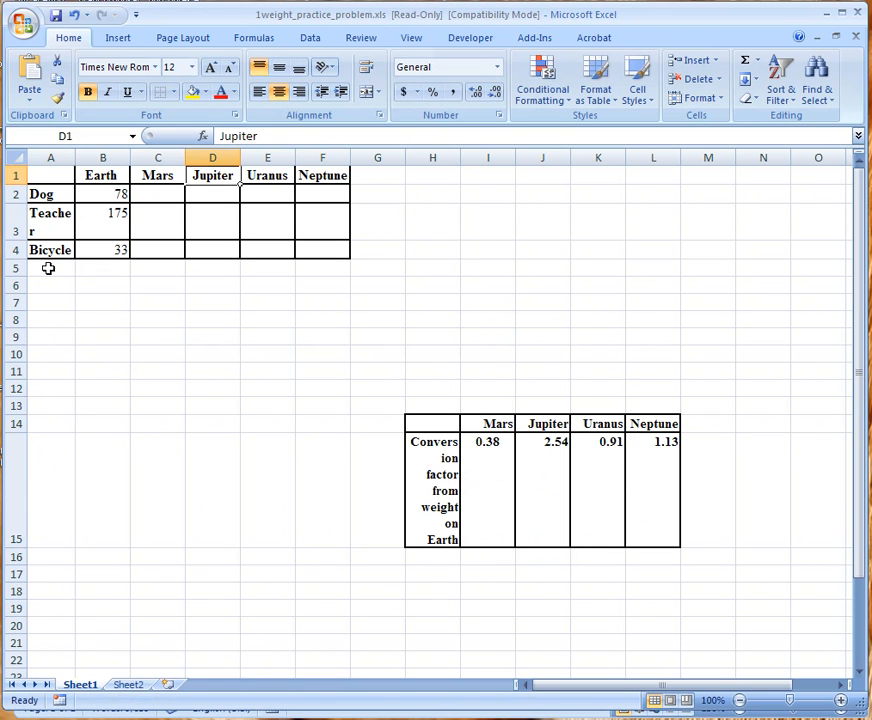
Step: Enter the label 'Object' in cell A5 below Bicycle
{"action": "left_click", "coordinate": [50, 267]}
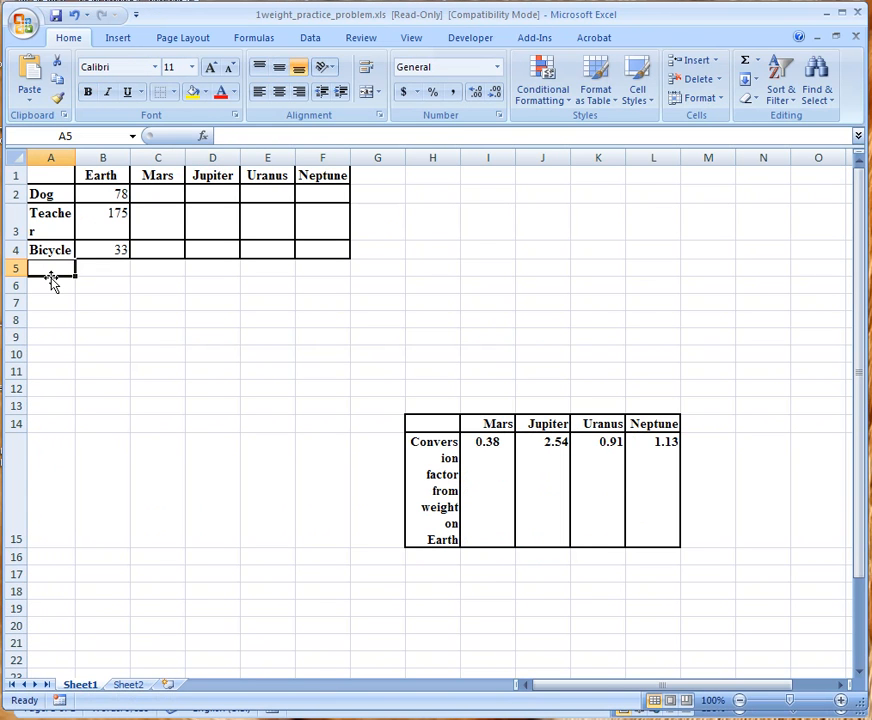
{"action": "type", "text": "Ob"}
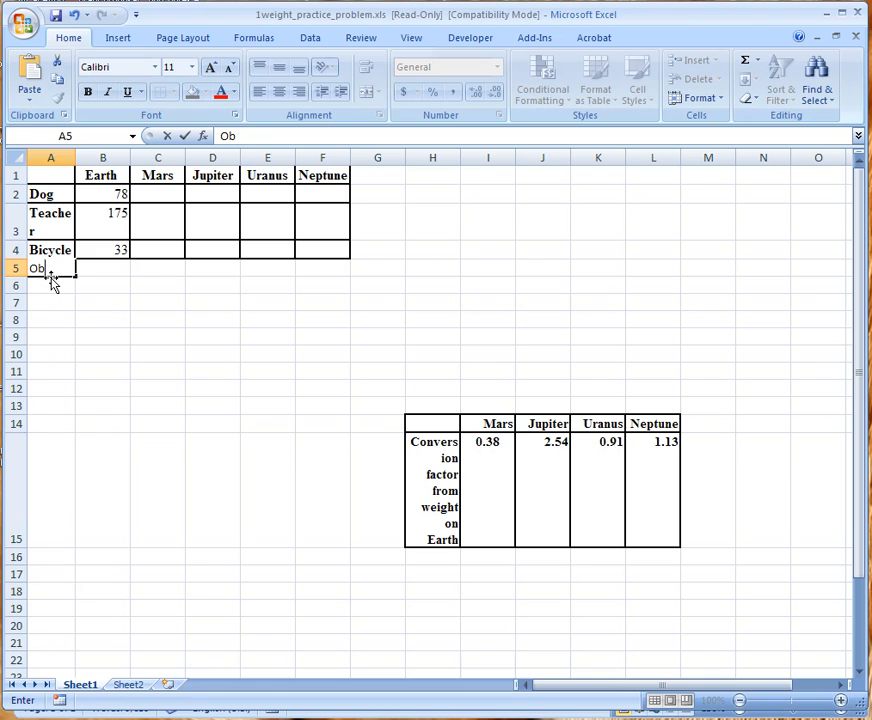
{"action": "type", "text": "ject"}
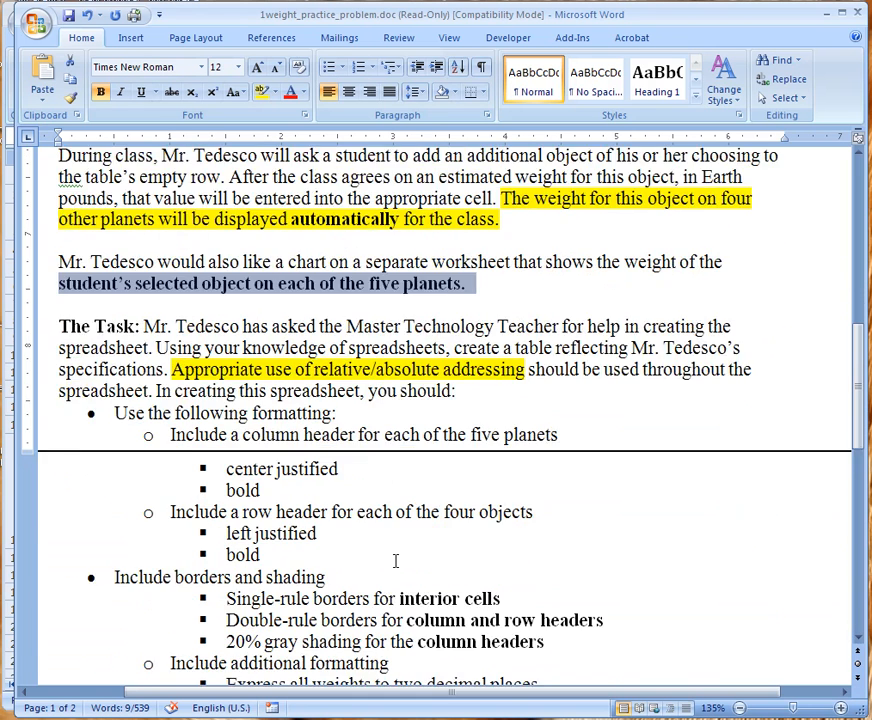
{"action": "scroll", "scroll_direction": "down", "scroll_amount": 3}
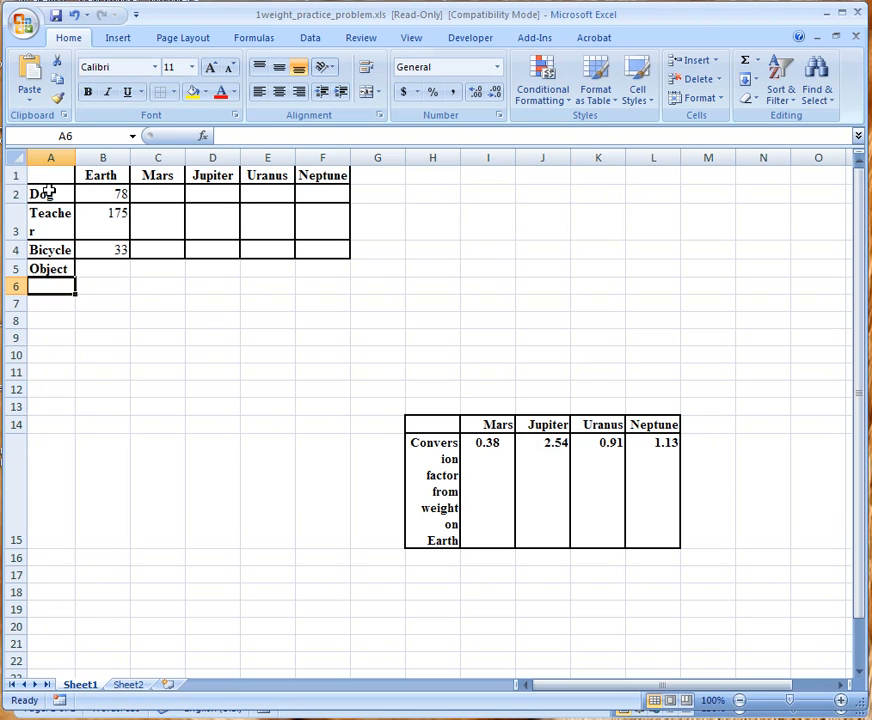
{"action": "mouse_move", "coordinate": [155, 607]}
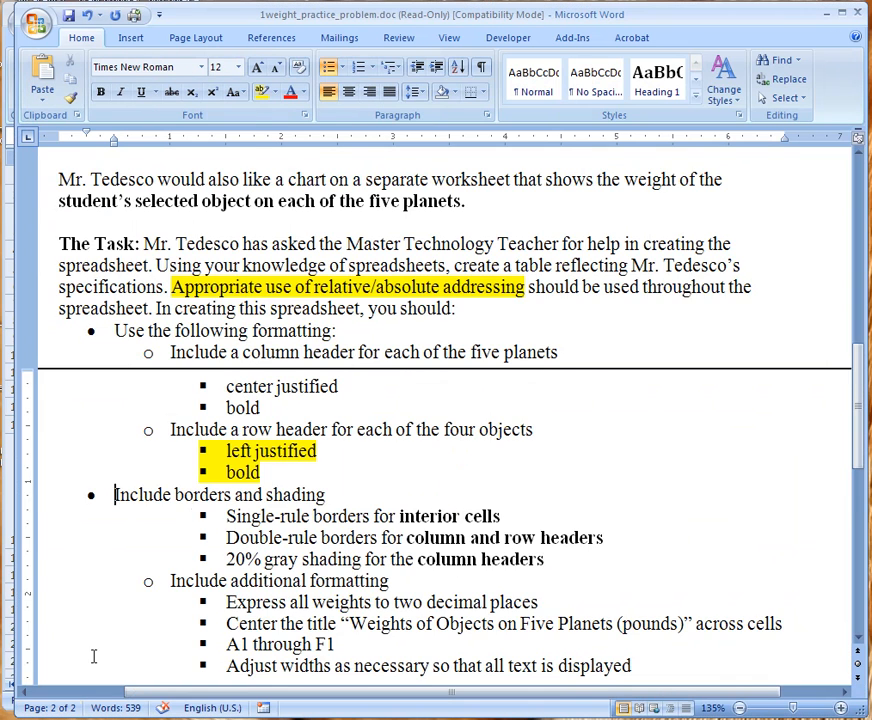
Step: Scroll Word to the 'Include borders and shading' and two-decimal requirements
{"action": "scroll", "scroll_direction": "down", "scroll_amount": 3}
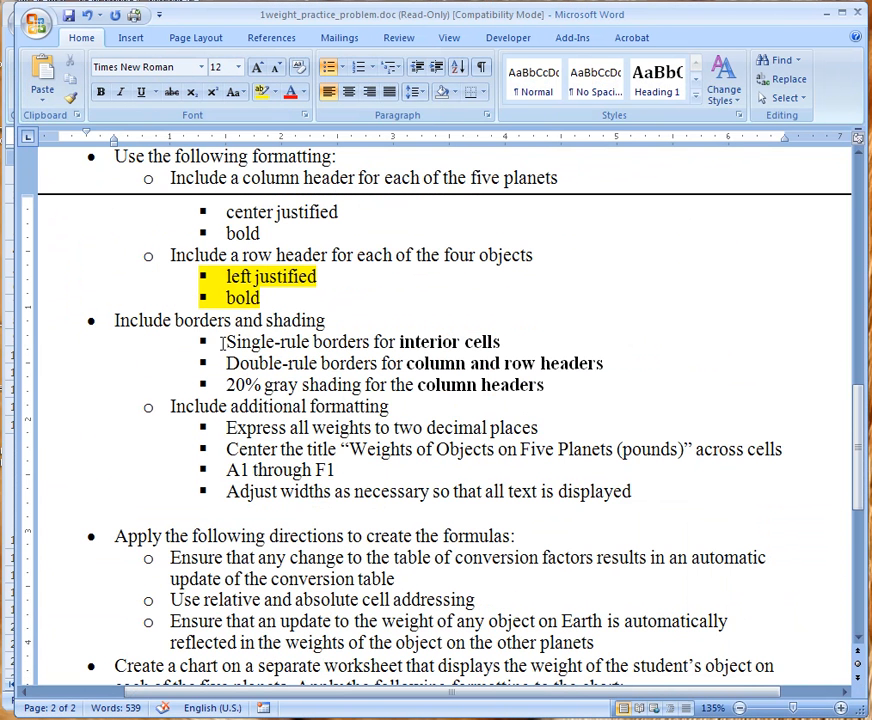
{"action": "mouse_move", "coordinate": [508, 333]}
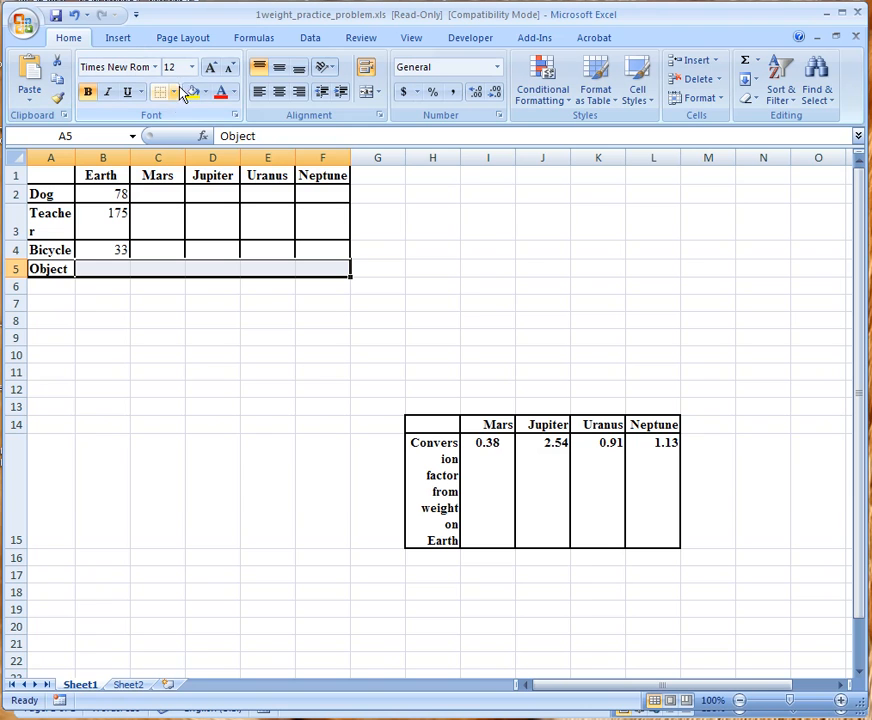
Step: Apply All Borders to the Object row A5:F5, then deselect to check
{"action": "left_click", "coordinate": [166, 92]}
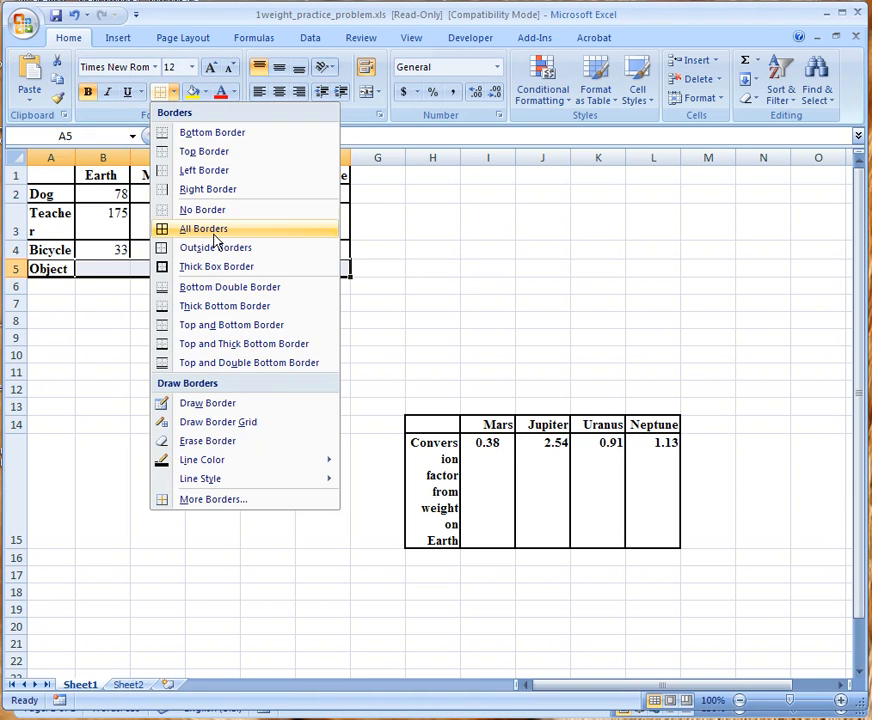
{"action": "left_click", "coordinate": [203, 228]}
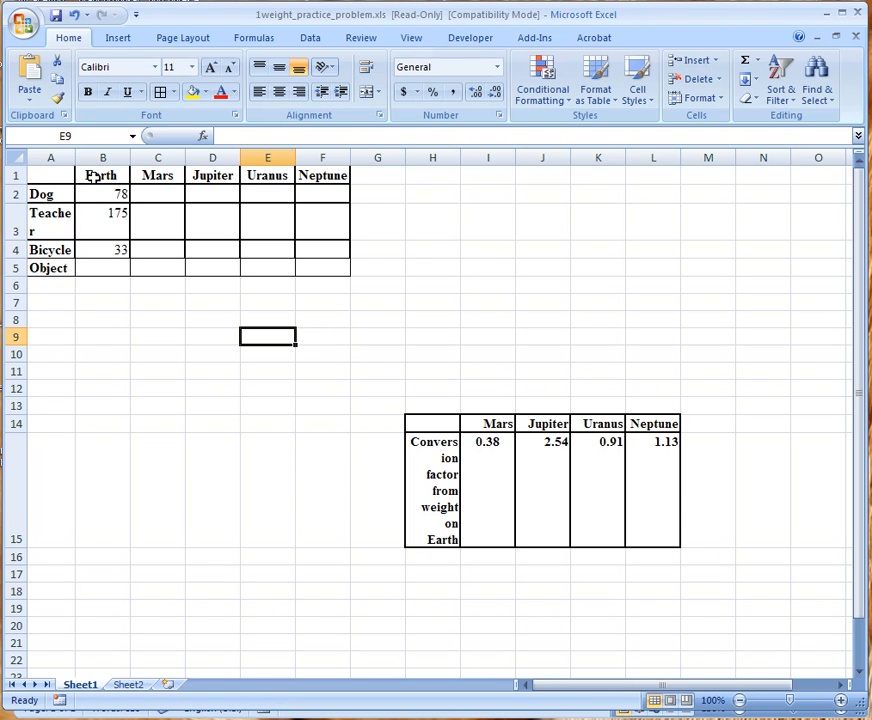
{"action": "mouse_move", "coordinate": [57, 172]}
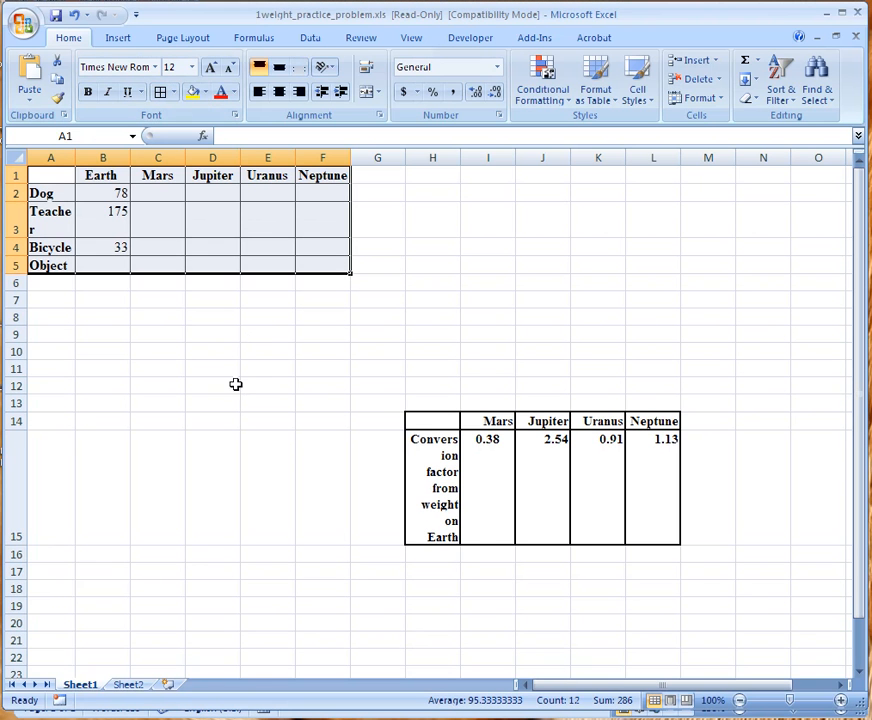
{"action": "left_click", "coordinate": [212, 351]}
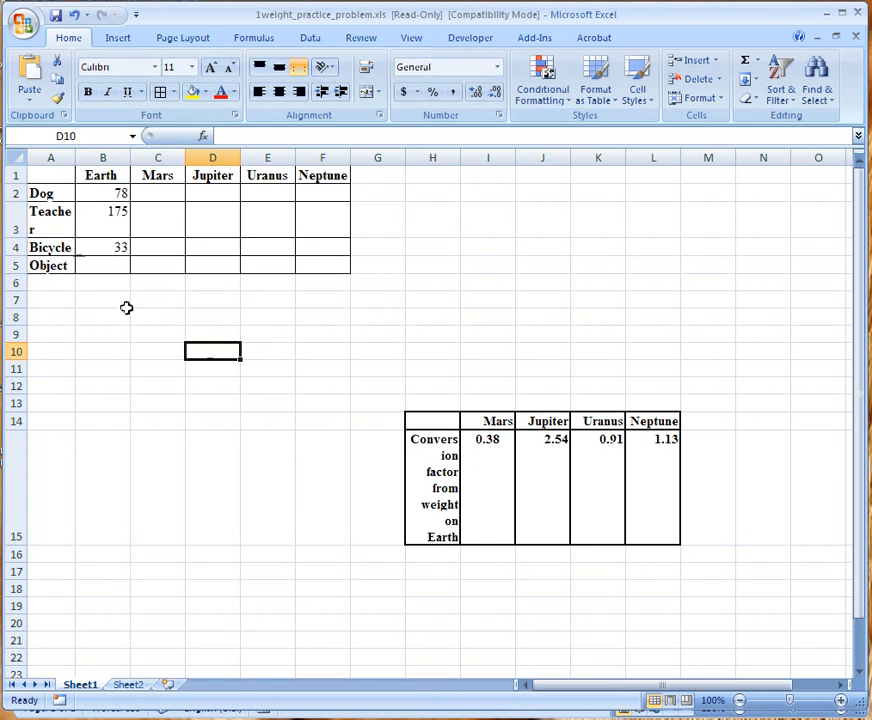
{"action": "left_click", "coordinate": [50, 174]}
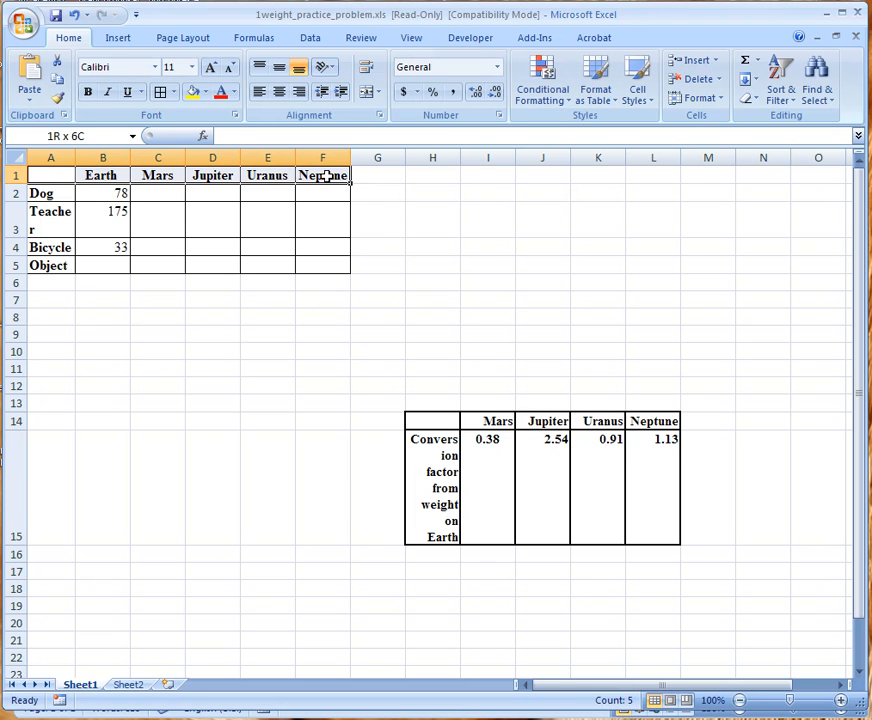
Step: Open the Fill Color choices for the selected header row A1:F1
{"action": "left_click", "coordinate": [204, 92]}
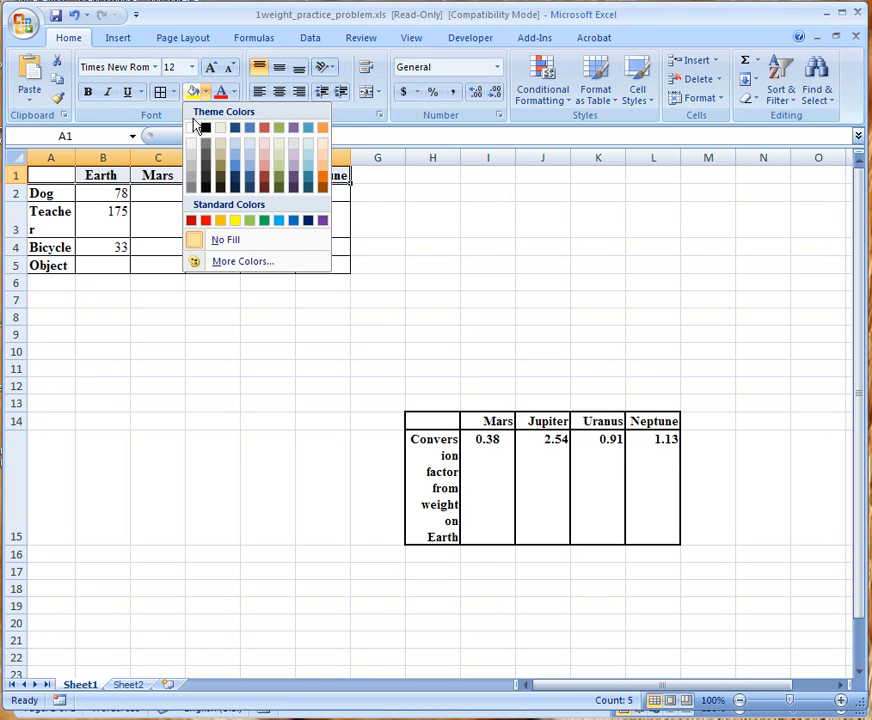
{"action": "mouse_move", "coordinate": [194, 160]}
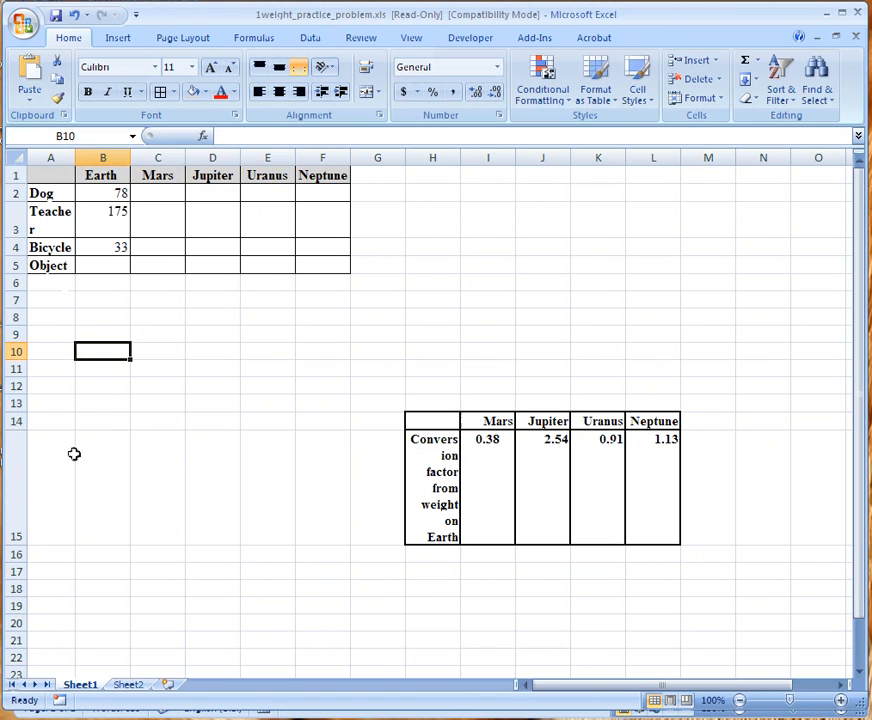
Step: Show weight cells B2:F5 with two decimals and enter 78 in a weight cell
{"action": "left_click_drag", "start_coordinate": [100, 193], "coordinate": [322, 247]}
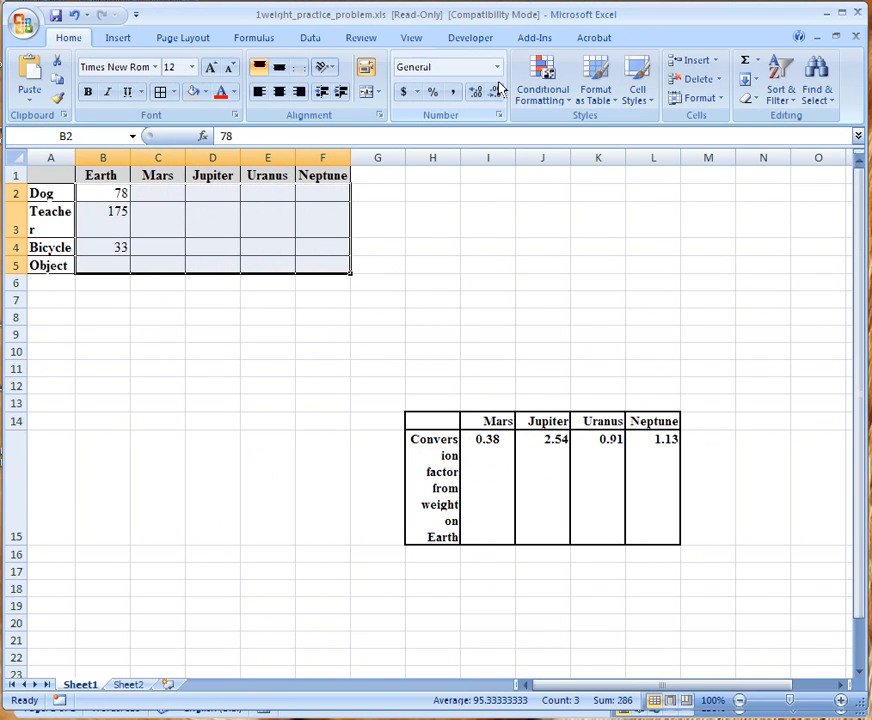
{"action": "mouse_move", "coordinate": [493, 92]}
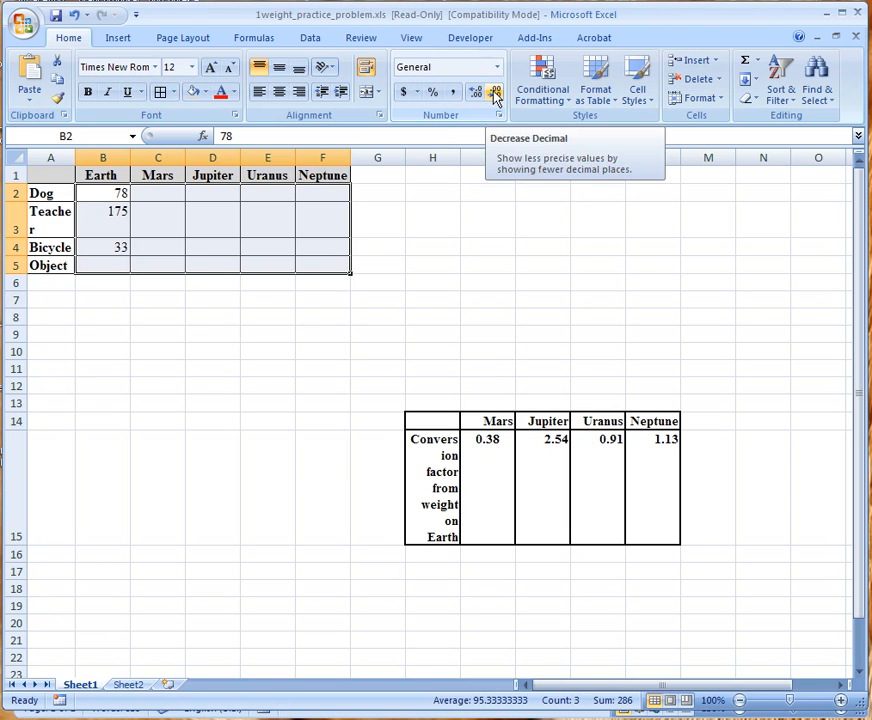
{"action": "mouse_move", "coordinate": [476, 92]}
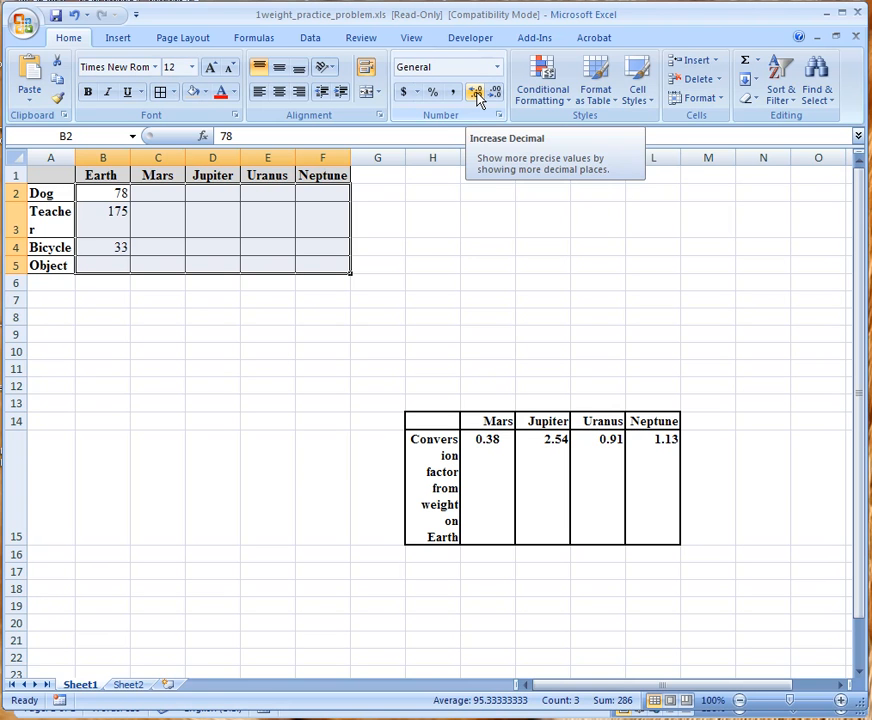
{"action": "left_click", "coordinate": [476, 92]}
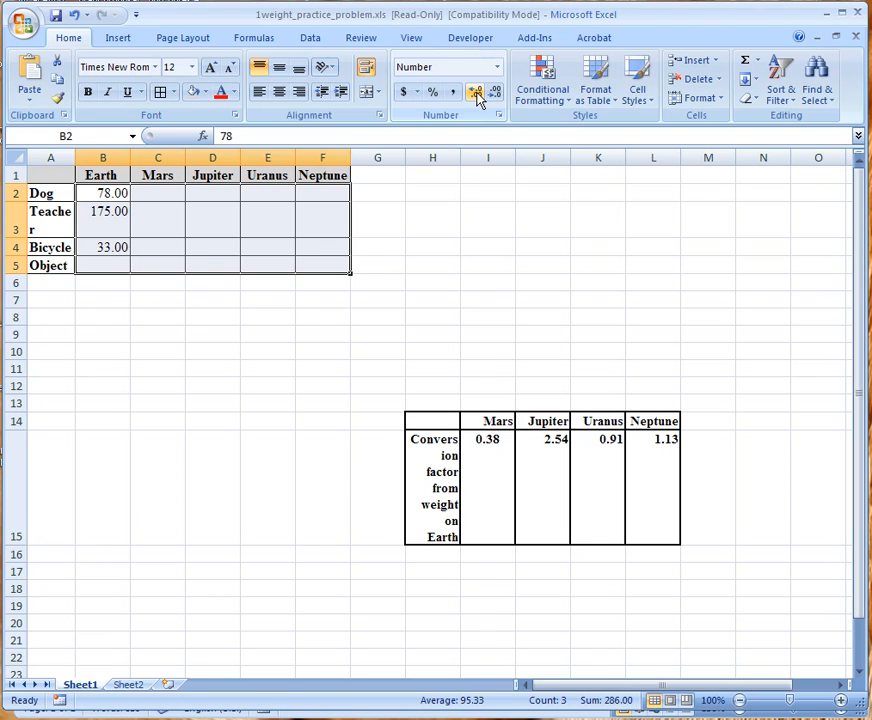
{"action": "left_click", "coordinate": [158, 192]}
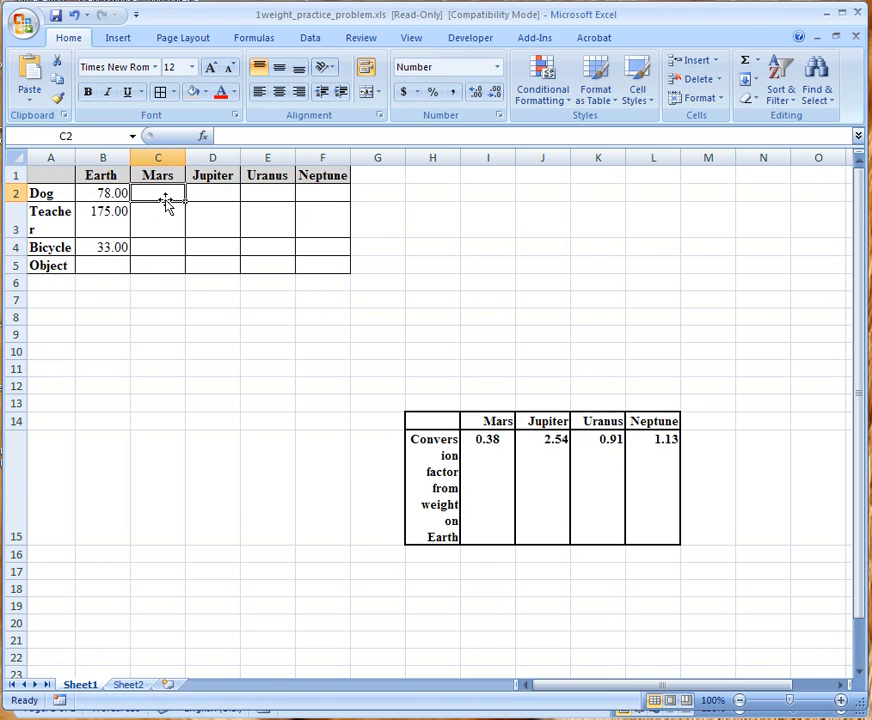
{"action": "type", "text": "78.00"}
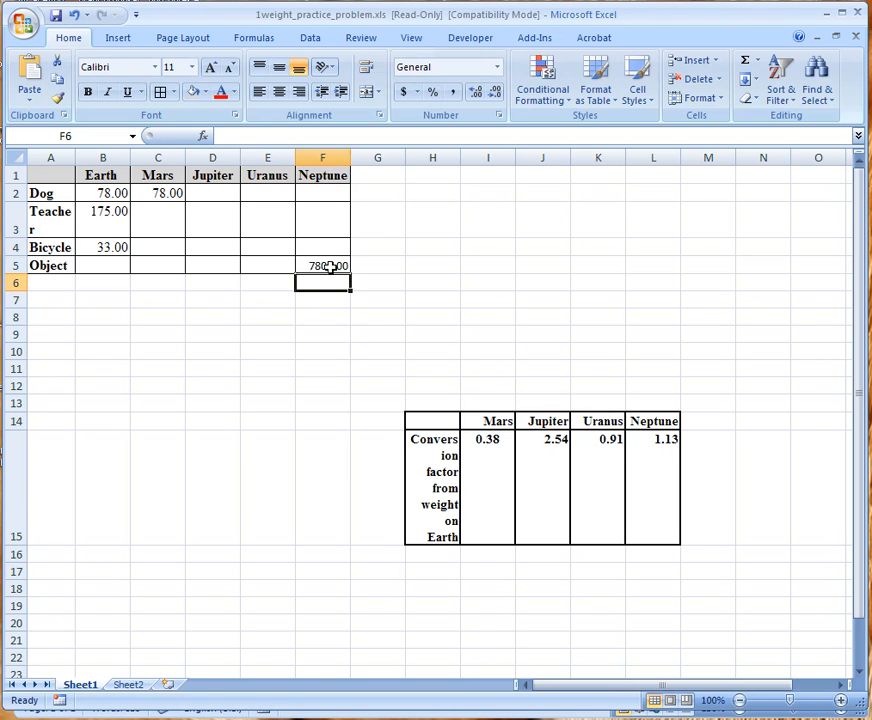
{"action": "left_click", "coordinate": [157, 193]}
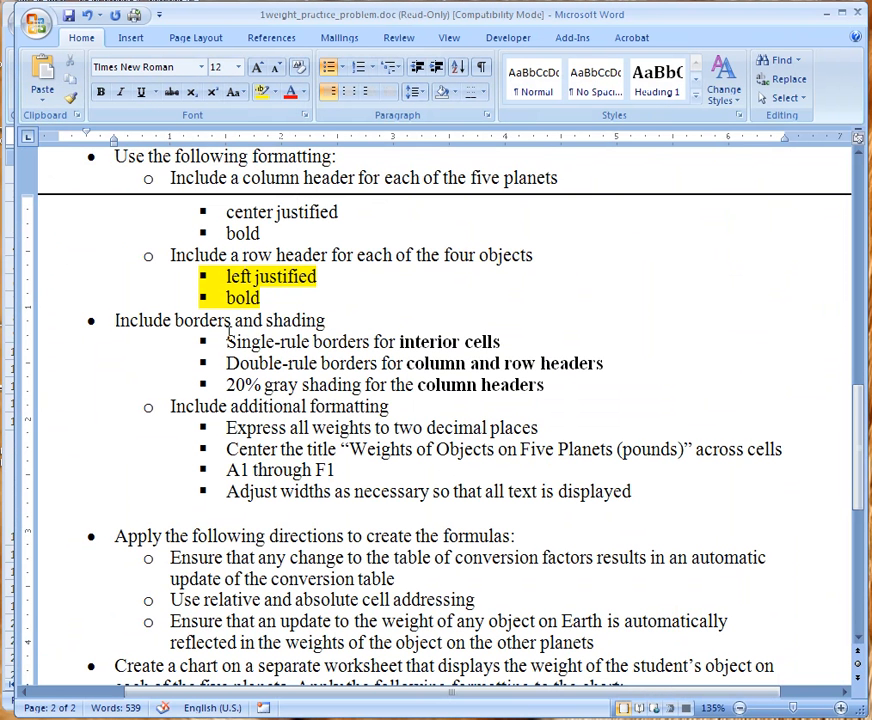
{"action": "mouse_move", "coordinate": [218, 448]}
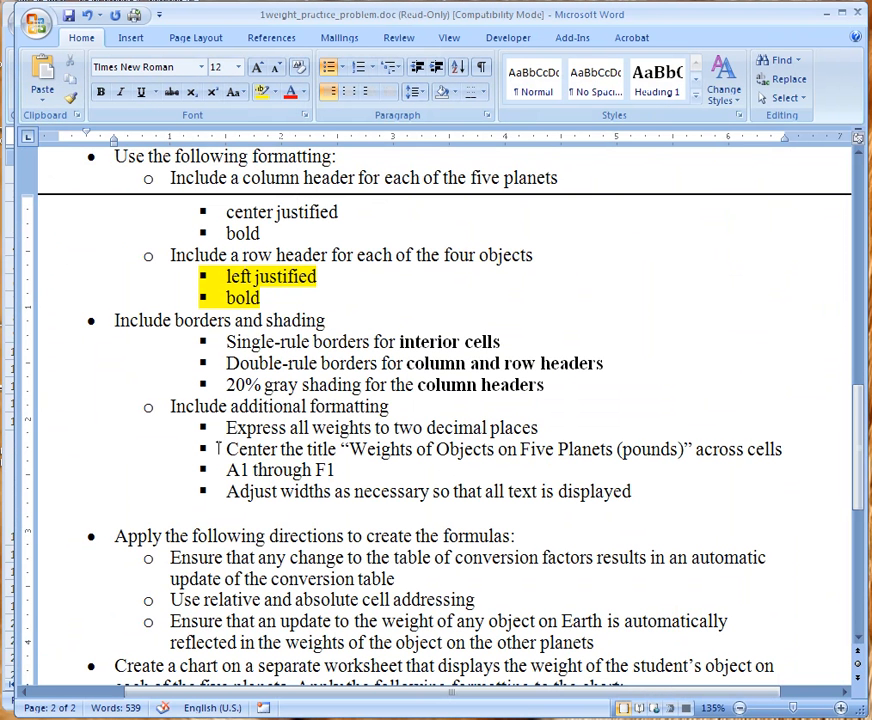